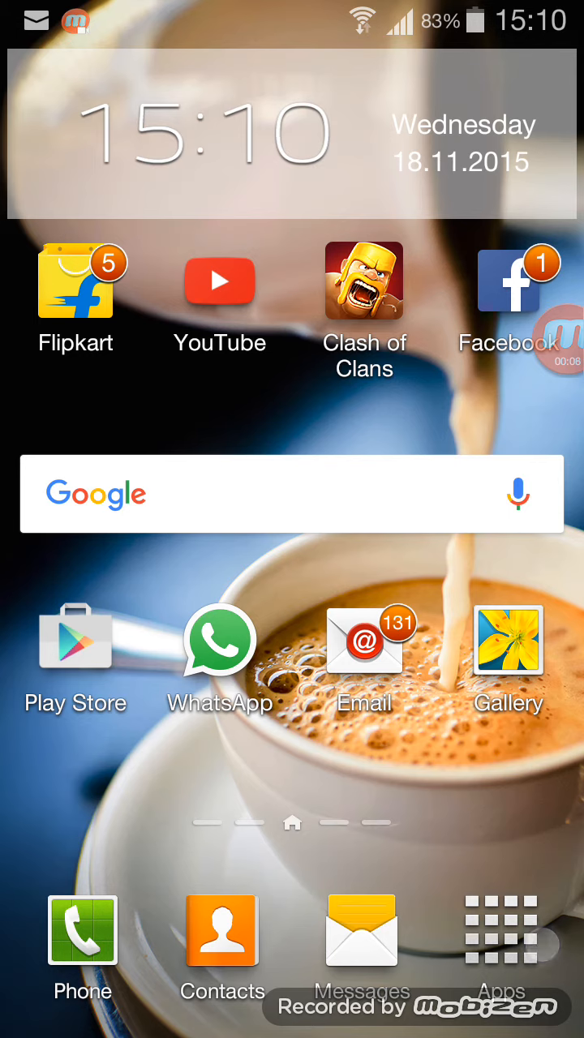
Go from the home screen into Play Store and reach the Mobizen for SAMSUNG listing.
left_click(500, 931)
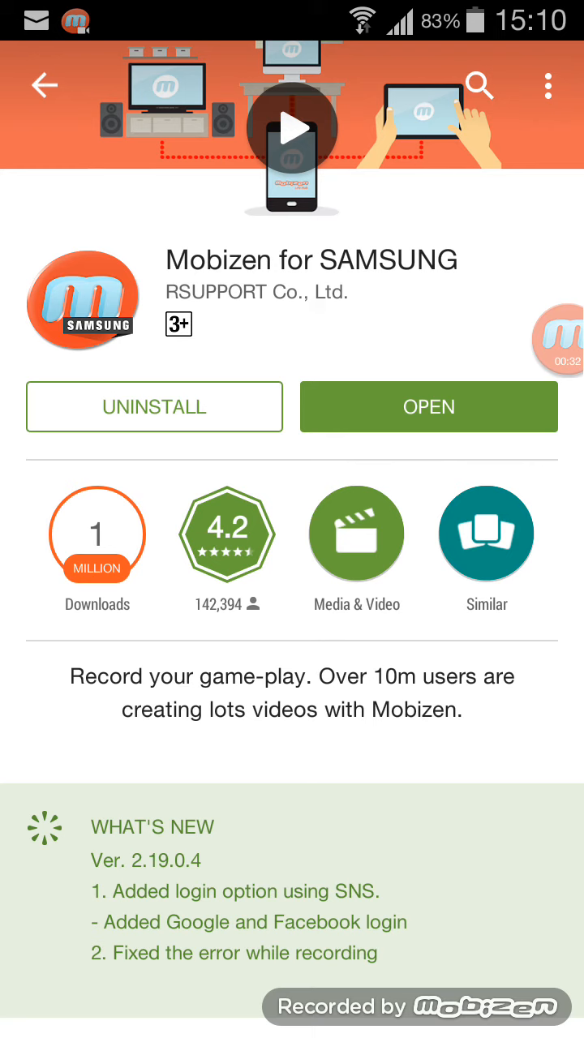
Launch Mobizen, dismiss the GameDuck promo to start recording, then return to the screen-recorder search results.
left_click(428, 406)
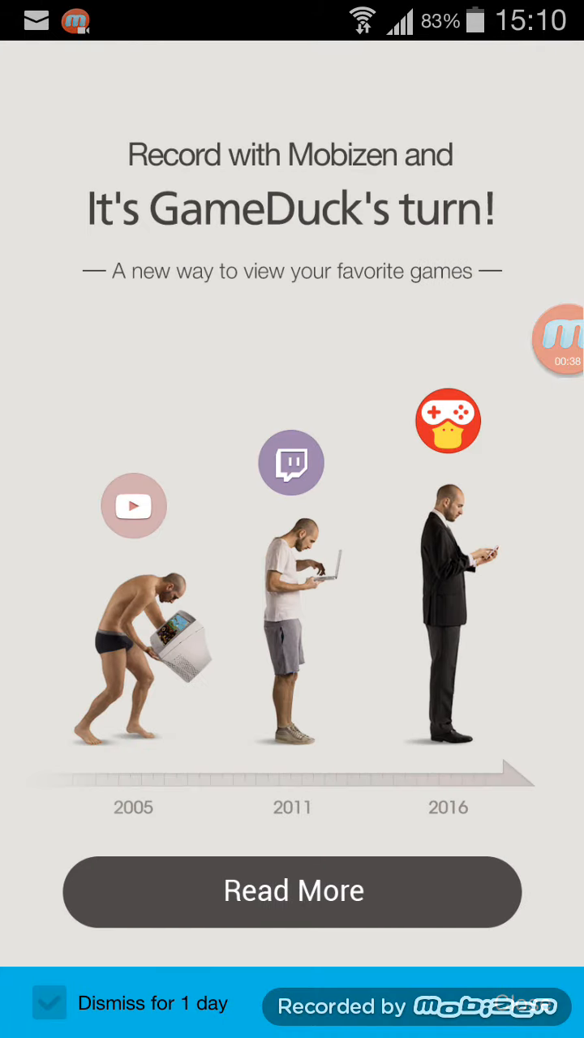
left_click(48, 1002)
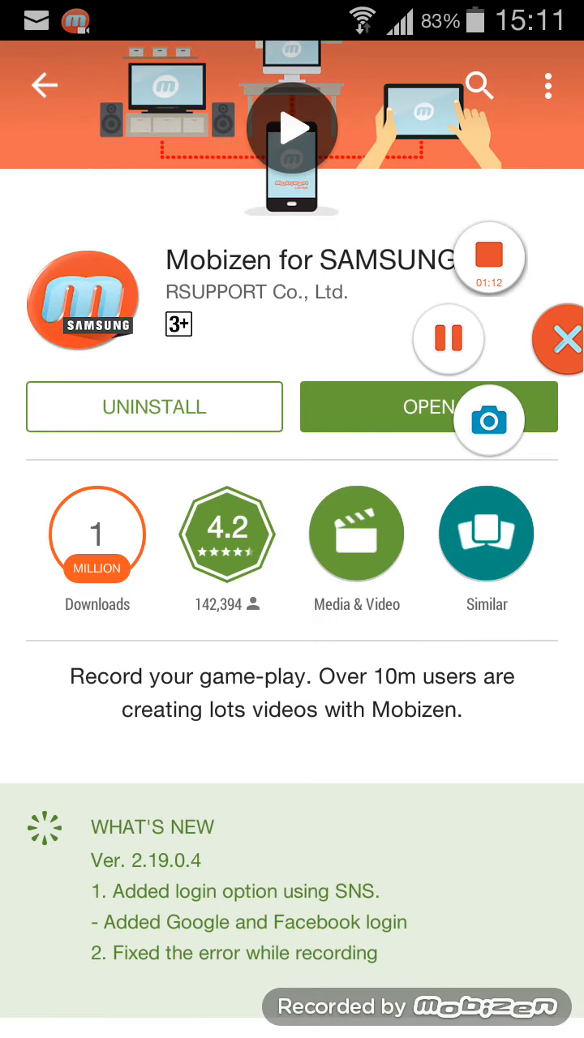
left_click(46, 85)
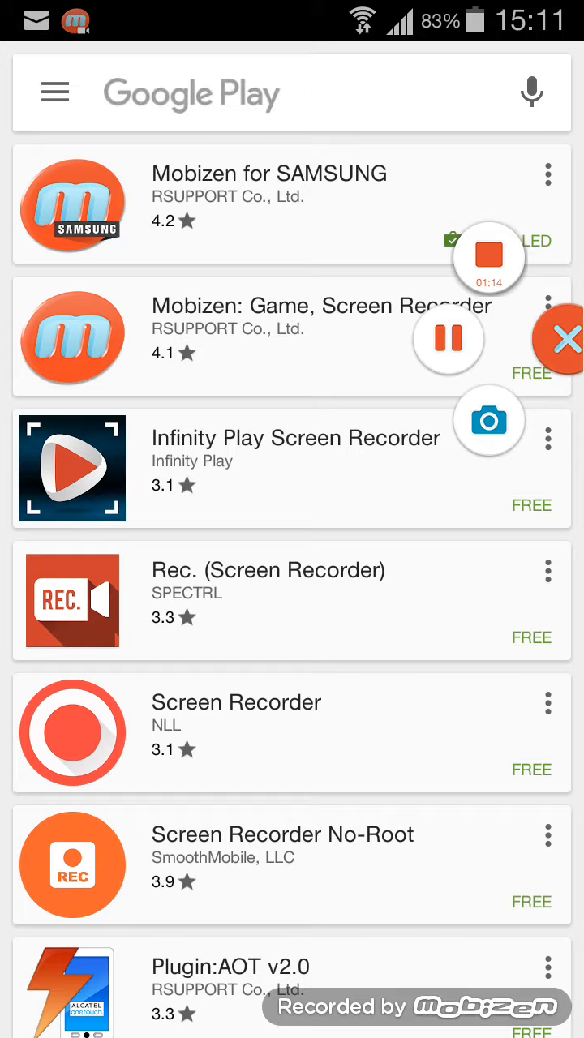